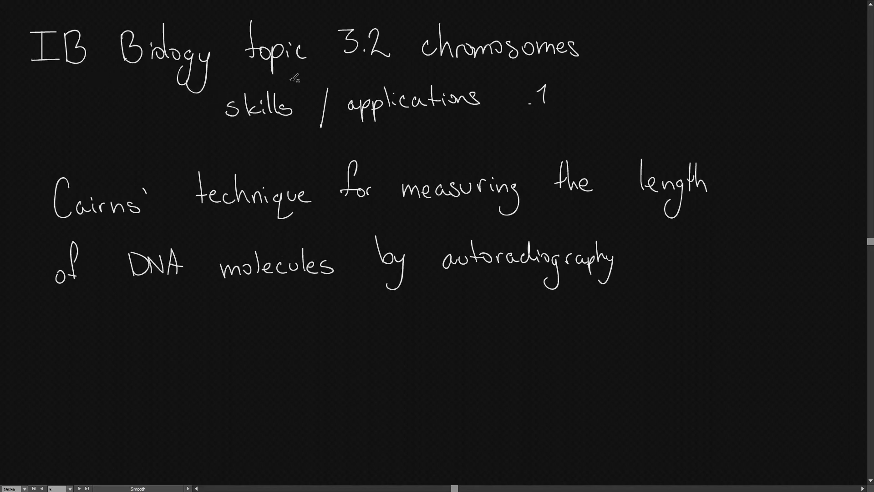
mouse_move(399, 128)
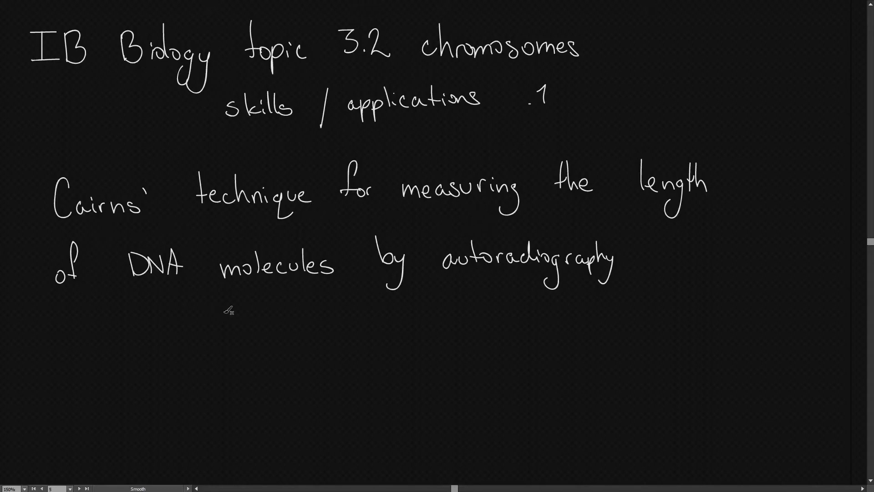
Scroll down to the new page about cells grown in tritiated thymidine medium.
scroll("down", 3)
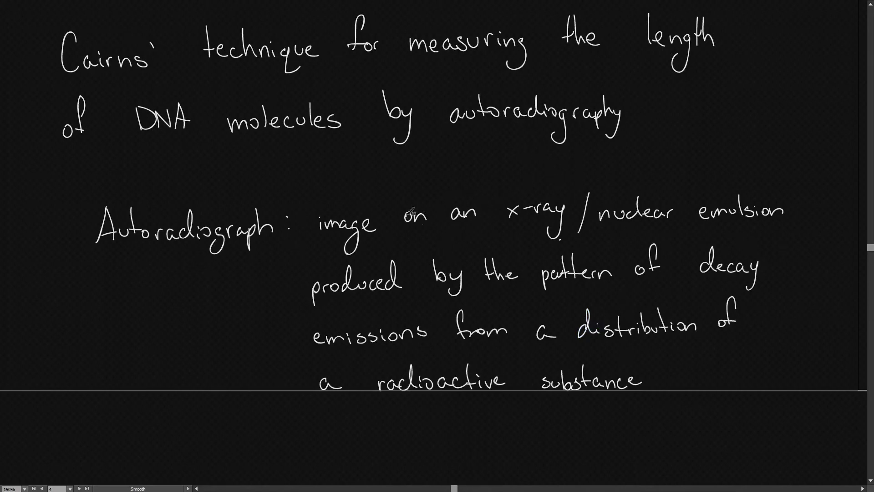
mouse_move(758, 213)
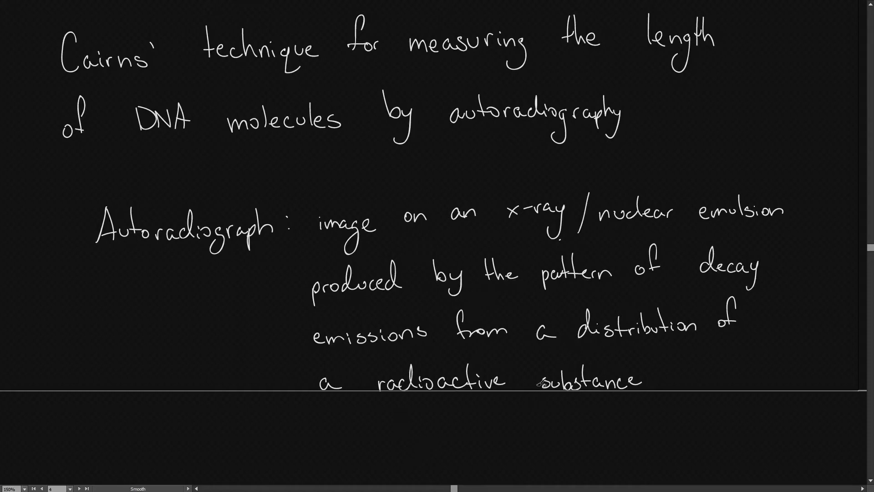
mouse_move(551, 216)
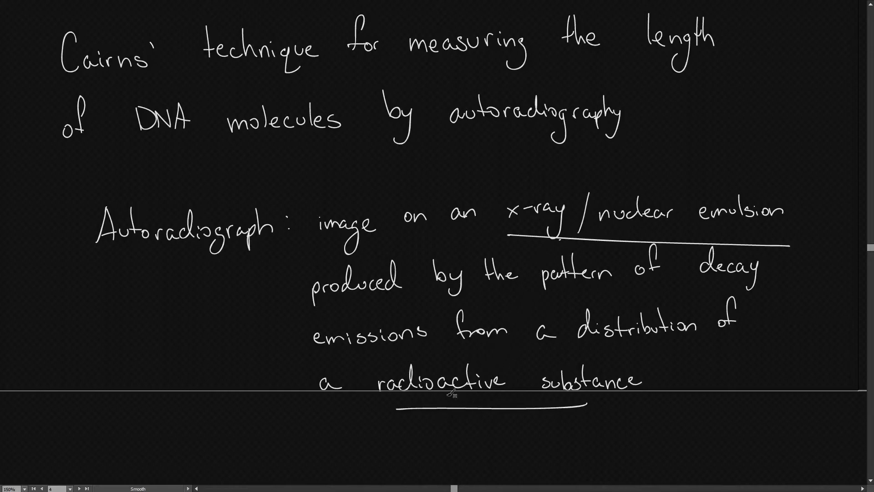
mouse_move(610, 310)
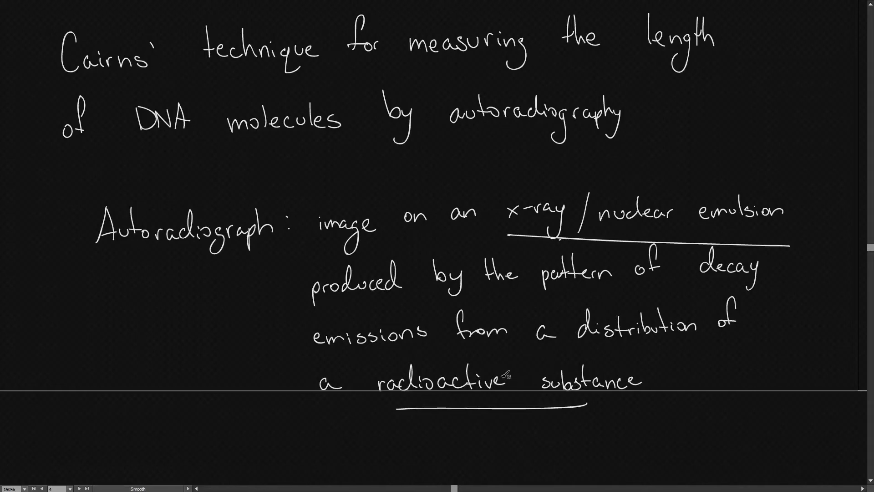
mouse_move(521, 359)
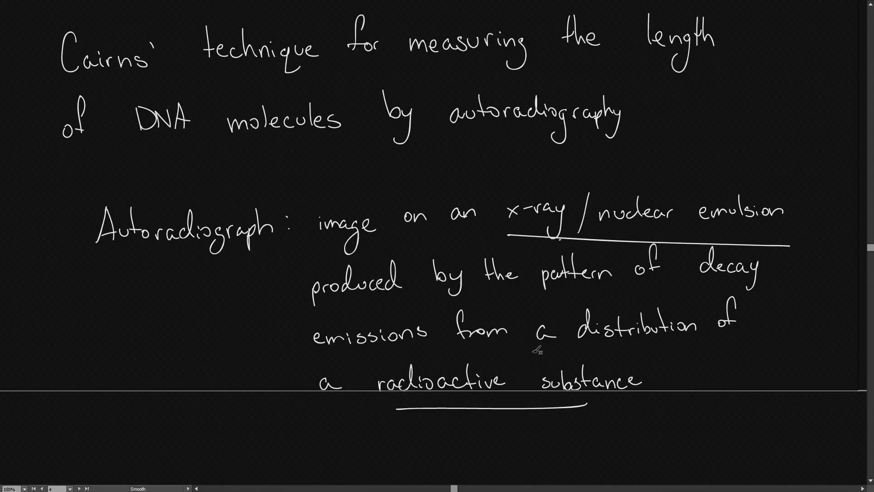
mouse_move(122, 81)
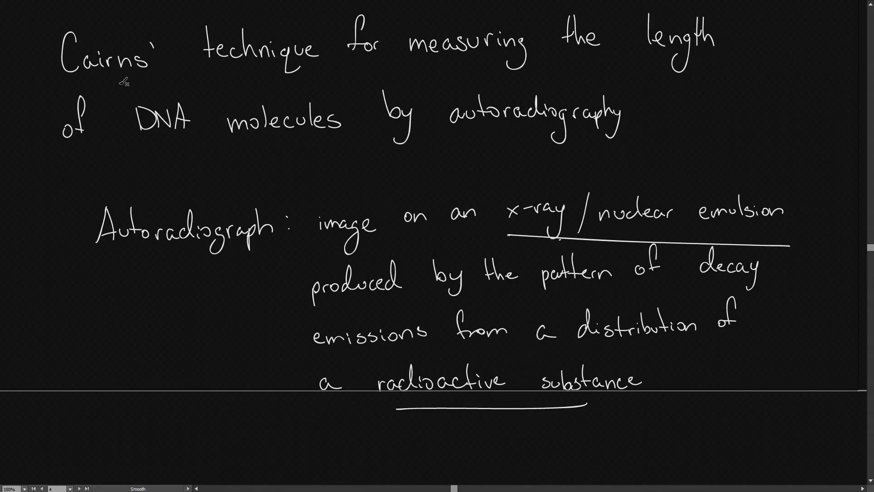
mouse_move(50, 56)
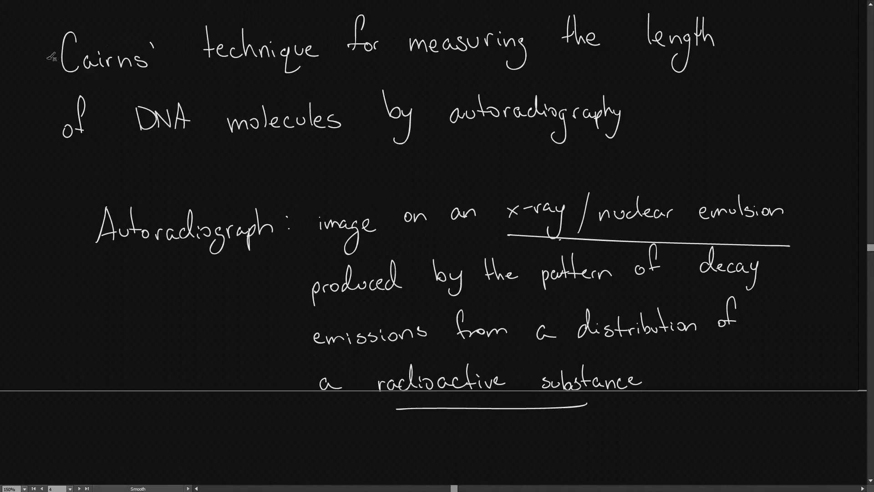
mouse_move(487, 71)
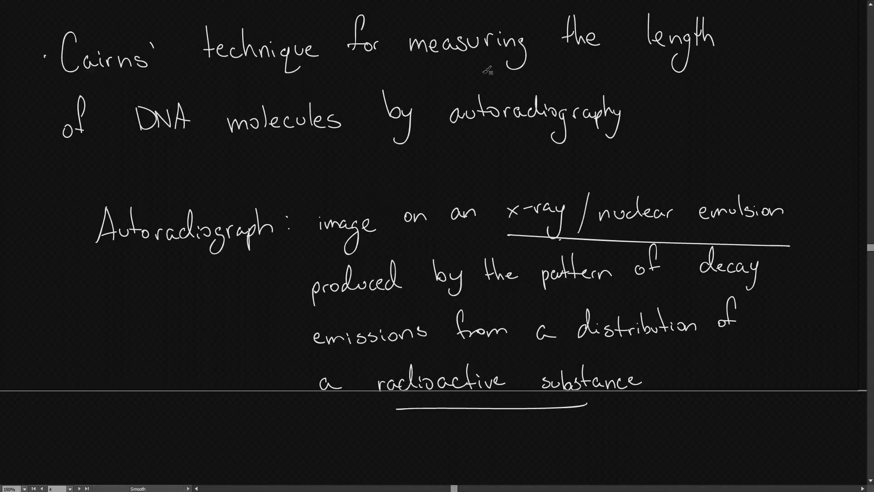
mouse_move(253, 161)
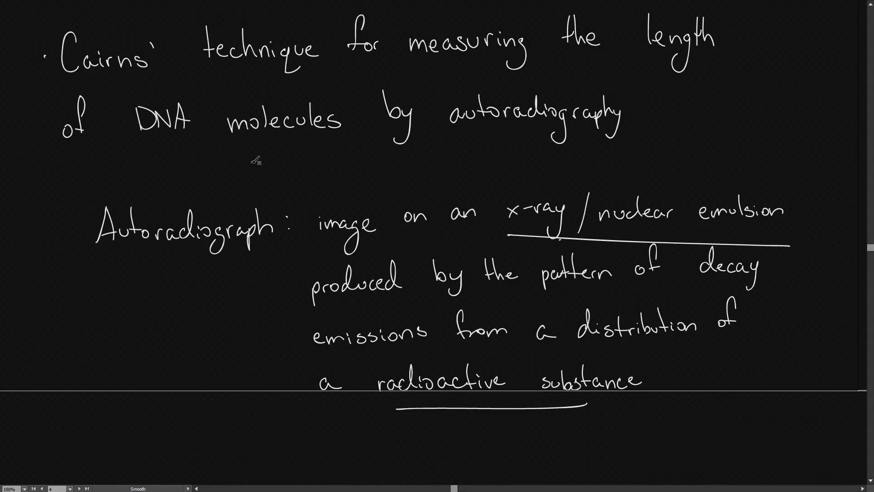
mouse_move(332, 229)
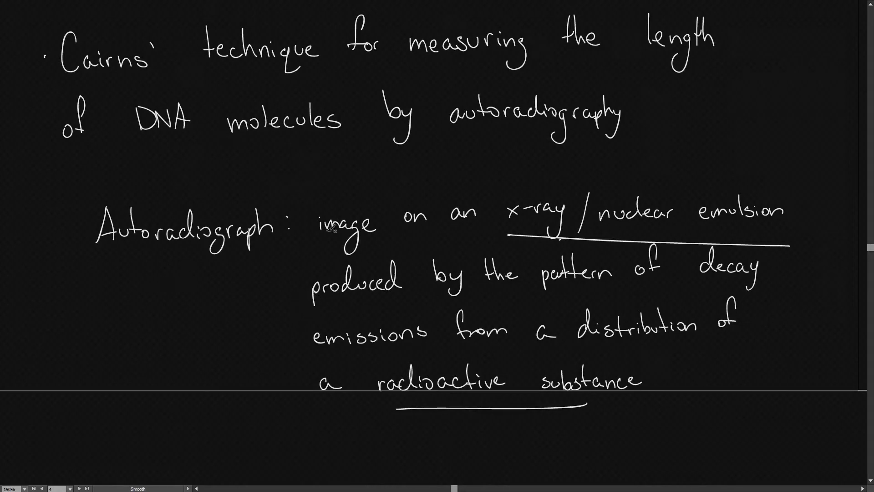
mouse_move(311, 251)
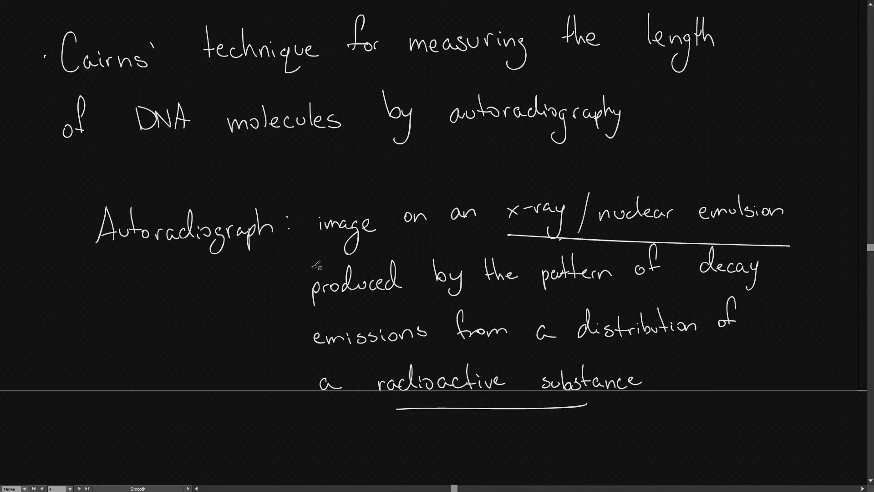
Underline 'tritiated' and 'thymidine', then write 'thymine linked to deoxyribose' and begin the tritiated thymidine definition.
left_click(87, 488)
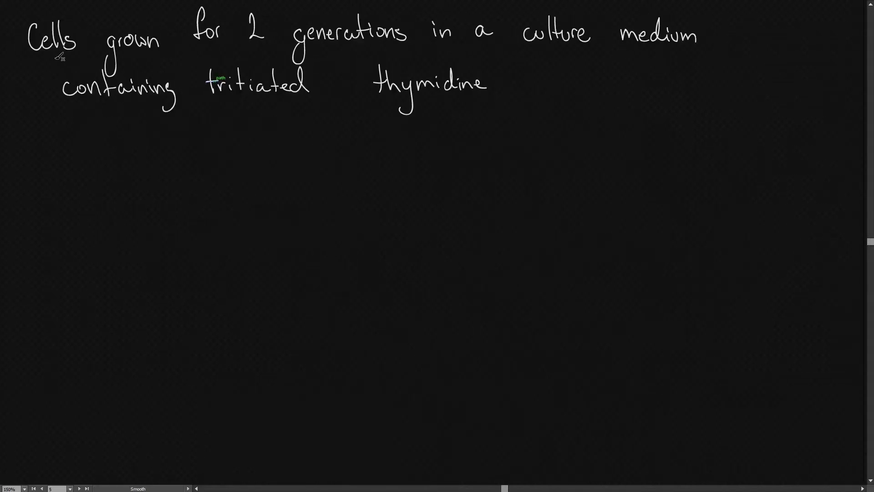
mouse_move(592, 100)
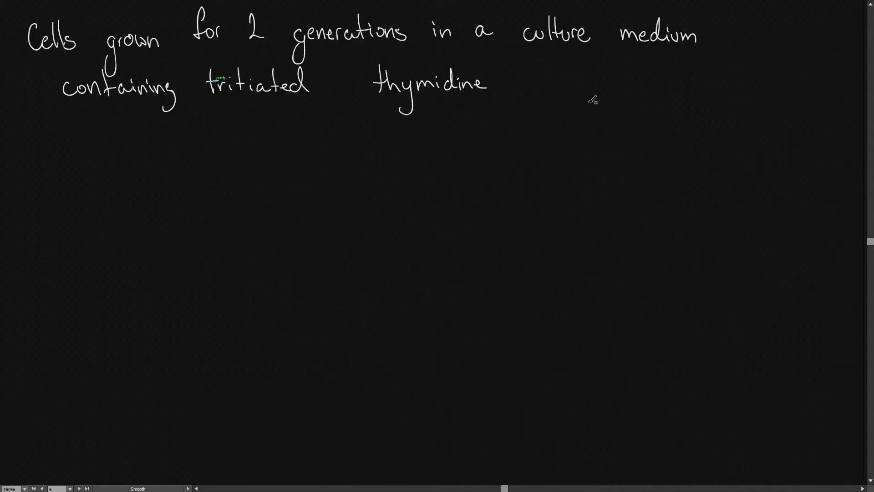
mouse_move(319, 108)
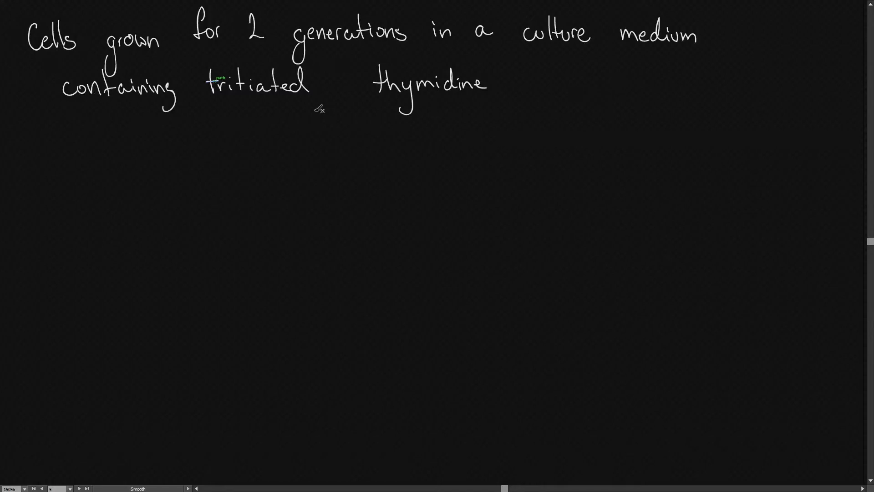
mouse_move(547, 77)
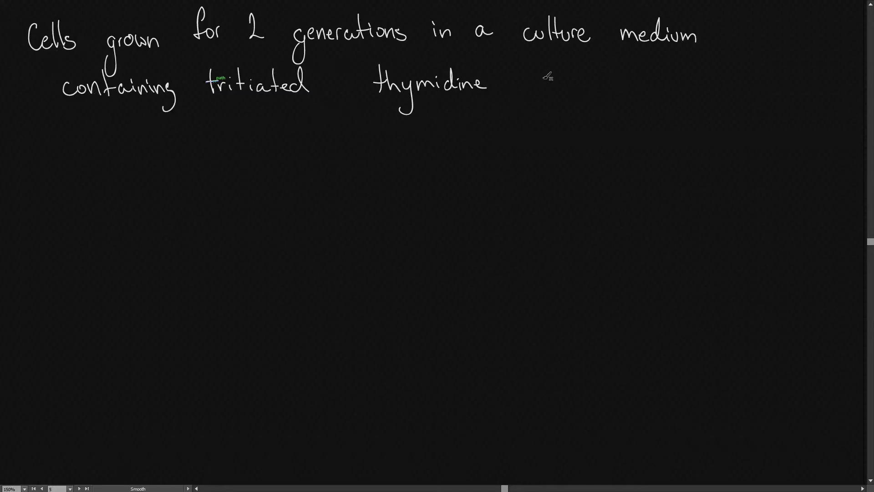
left_click_drag(208, 103, 286, 104)
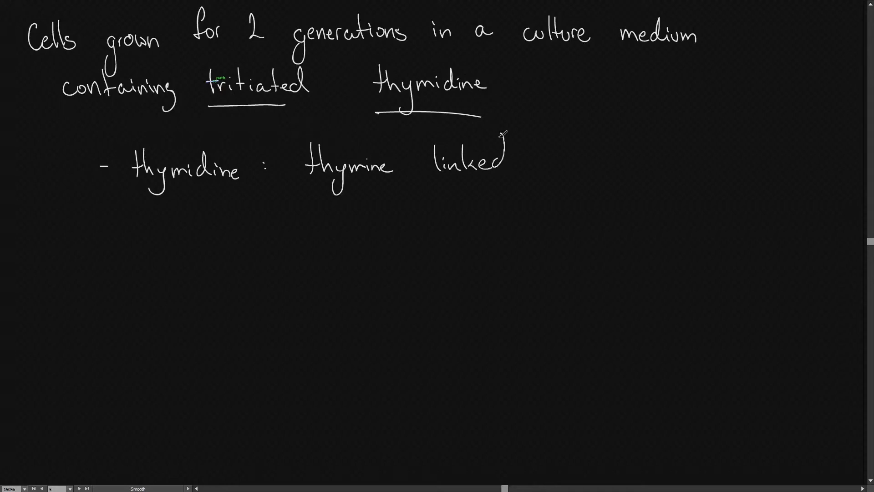
type("to deoxyribose")
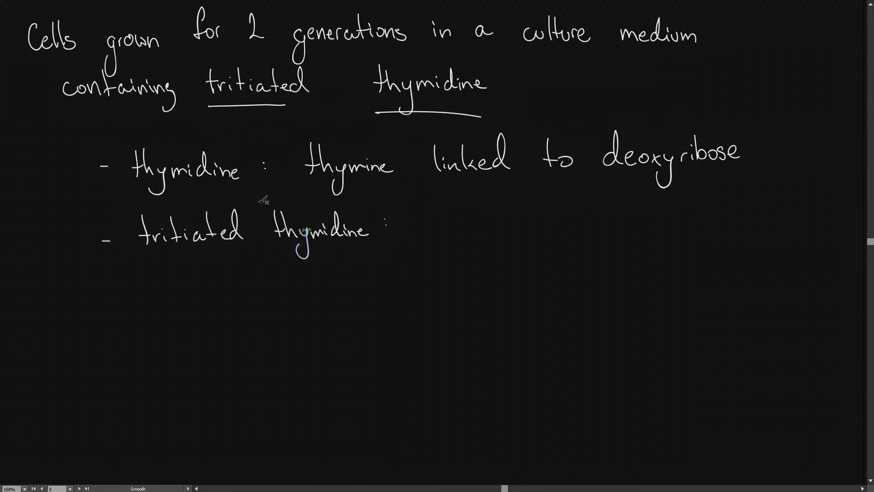
mouse_move(396, 243)
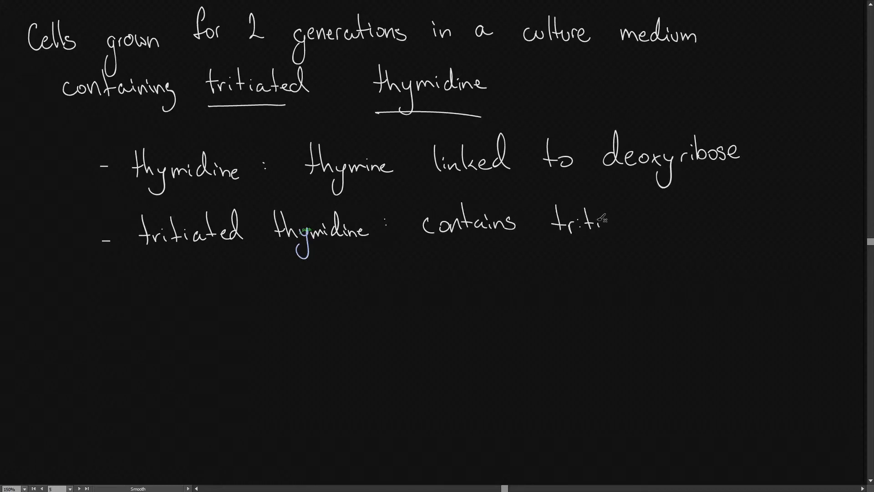
type("ium")
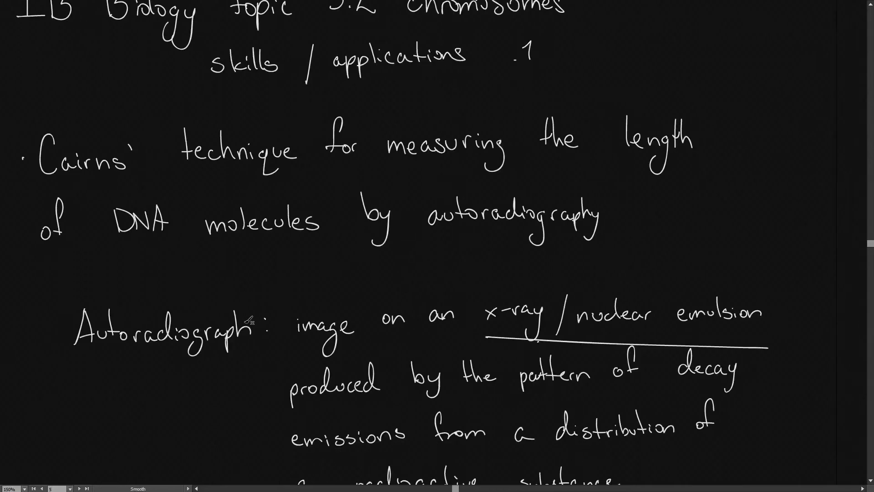
scroll("down", 3)
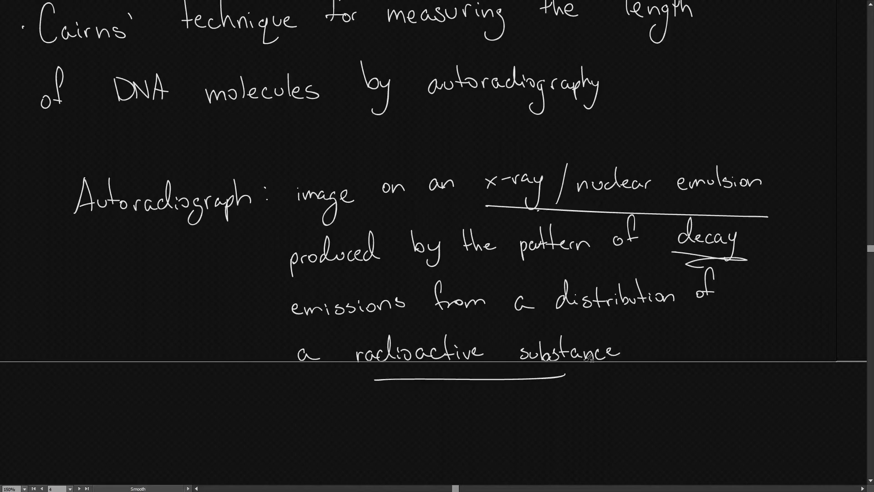
mouse_move(311, 213)
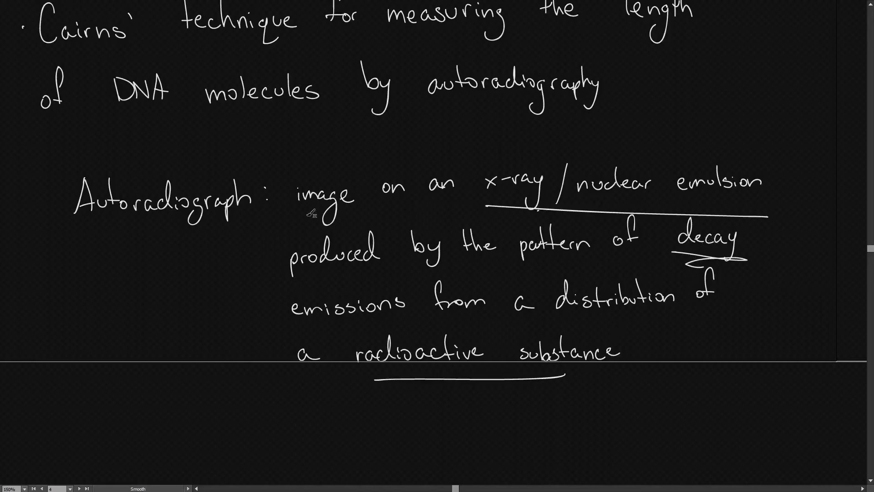
mouse_move(671, 201)
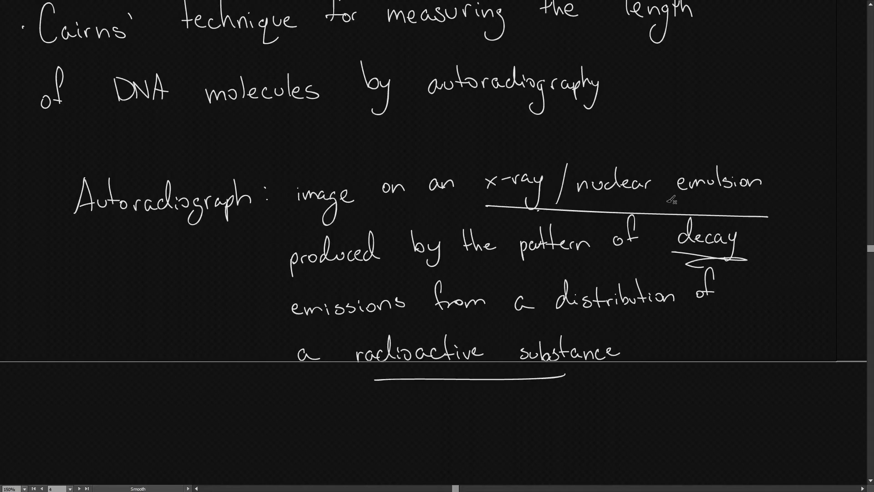
mouse_move(627, 198)
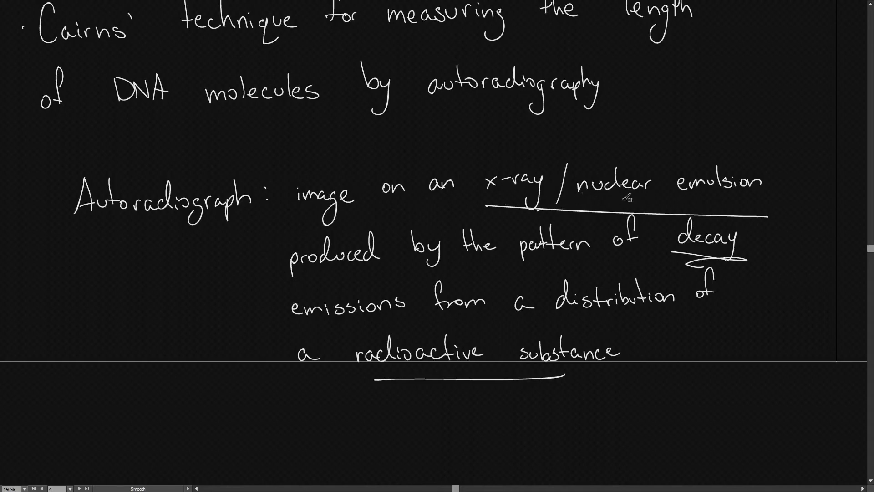
mouse_move(591, 211)
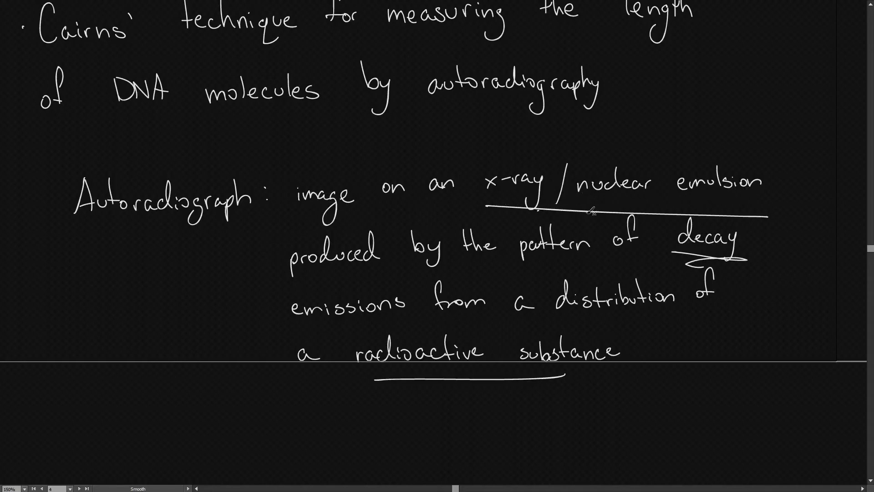
mouse_move(304, 248)
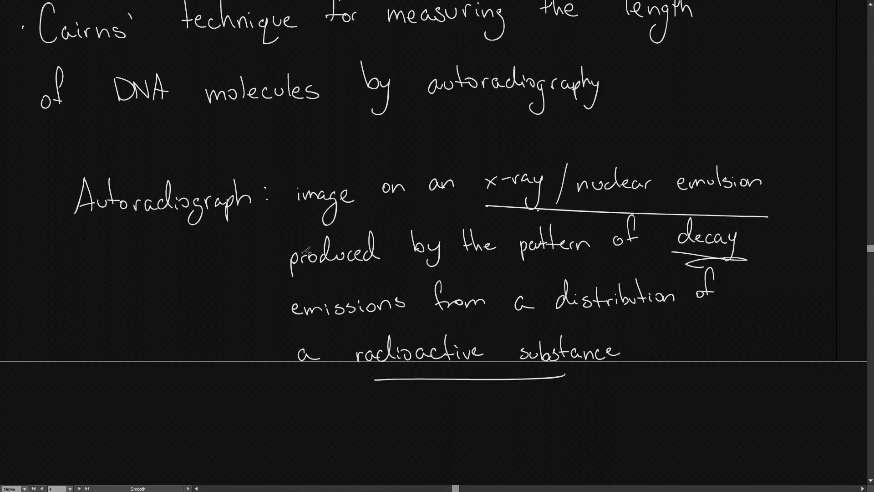
Write 'used to radioactively mark DNA' and begin 'Cairns used E. coli'.
scroll("down", 3)
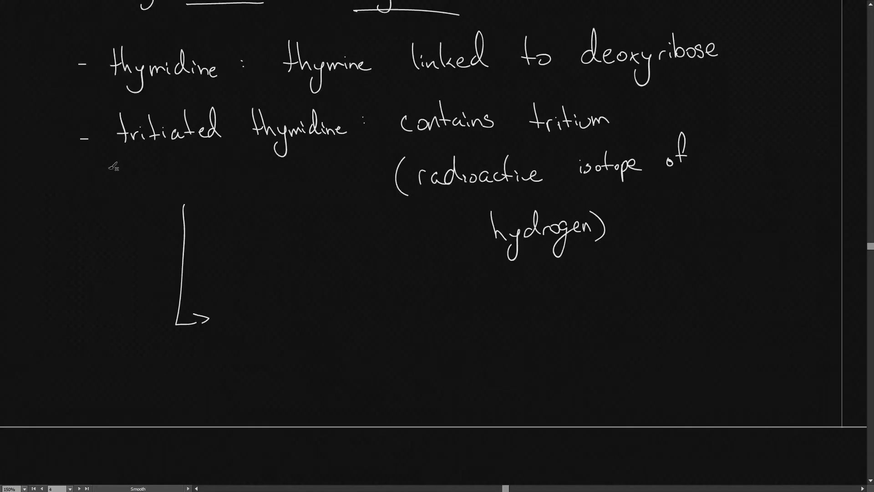
mouse_move(228, 322)
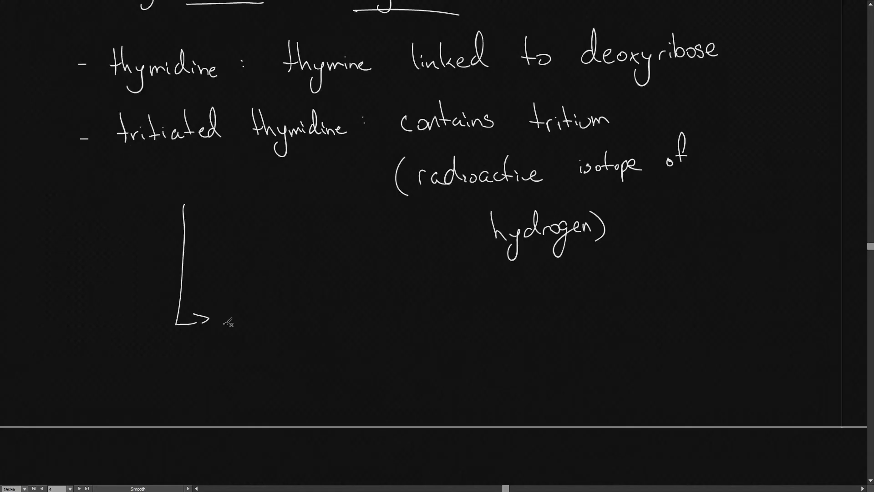
type("used to")
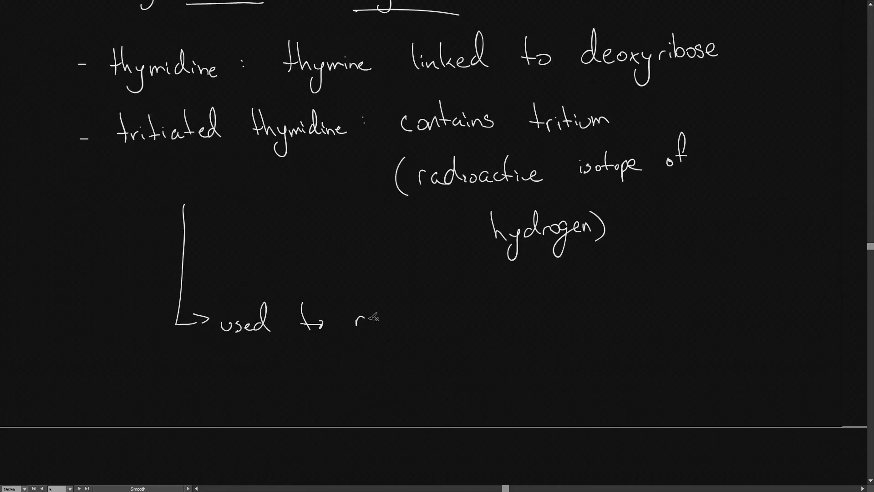
type("radioc")
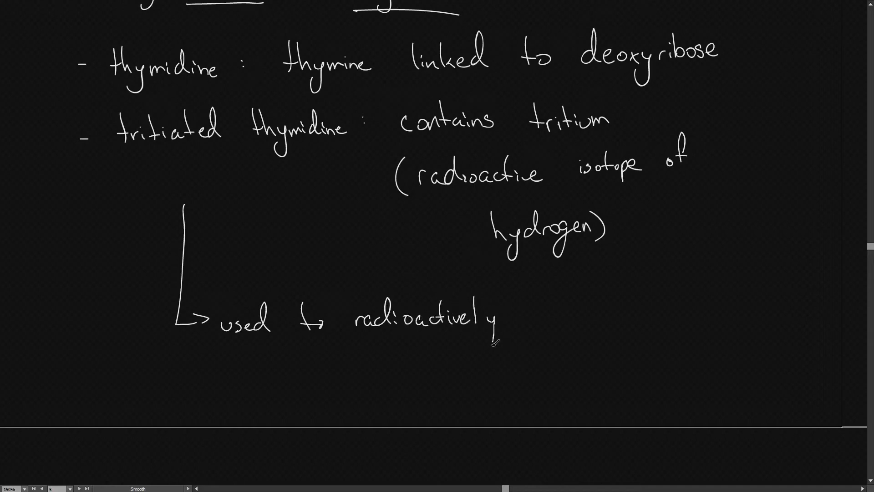
type("mark")
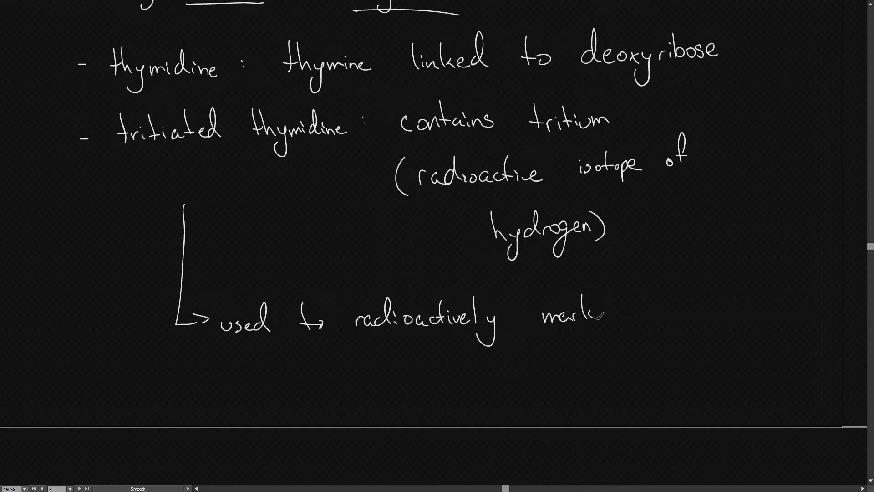
type("DNA")
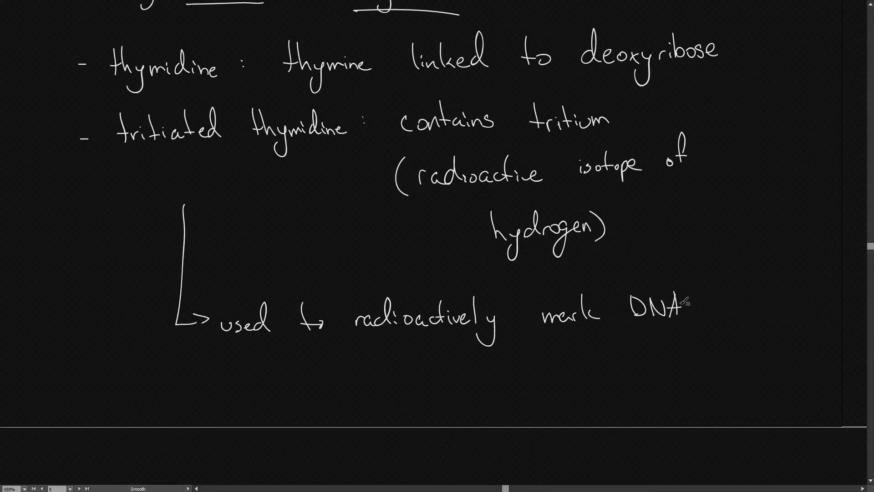
type("C")
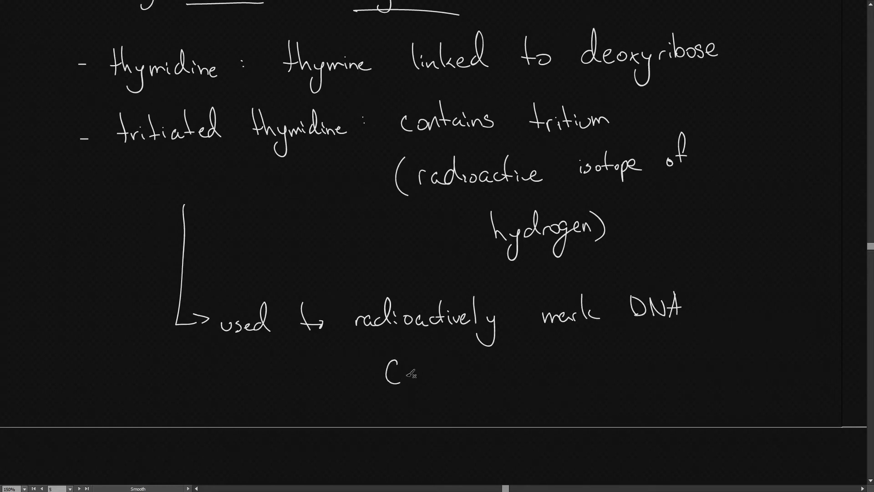
type("Cairns used E. Coli")
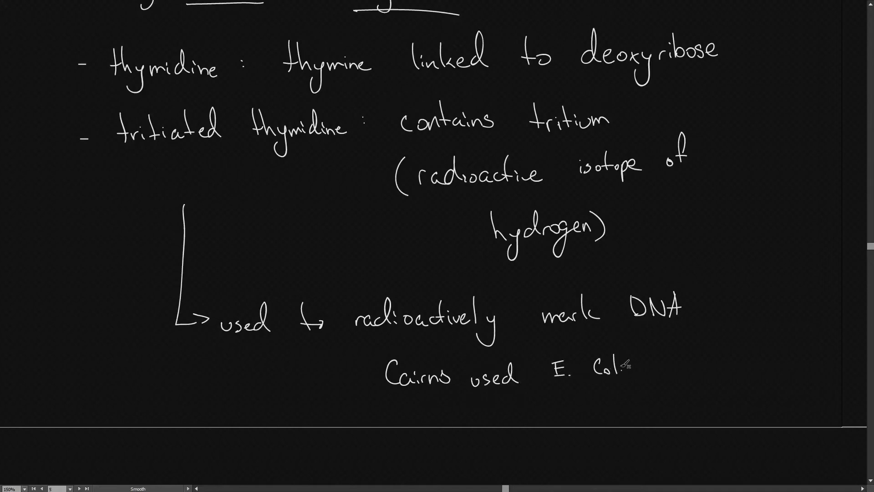
Go to the next page, about cells on a dialysis membrane bursting to release DNA.
left_click(76, 488)
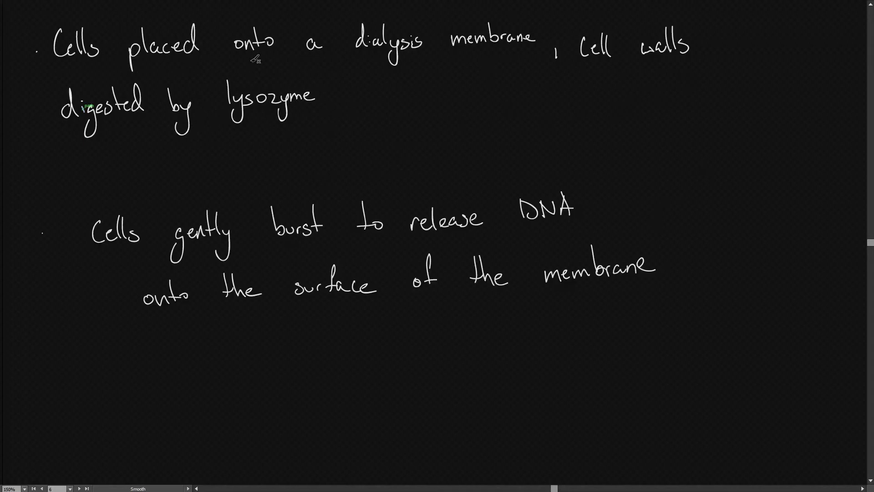
mouse_move(223, 263)
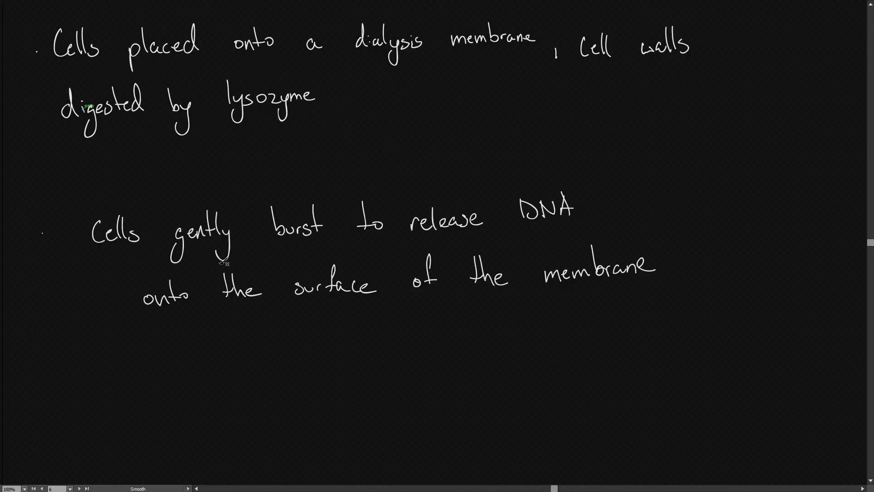
mouse_move(317, 312)
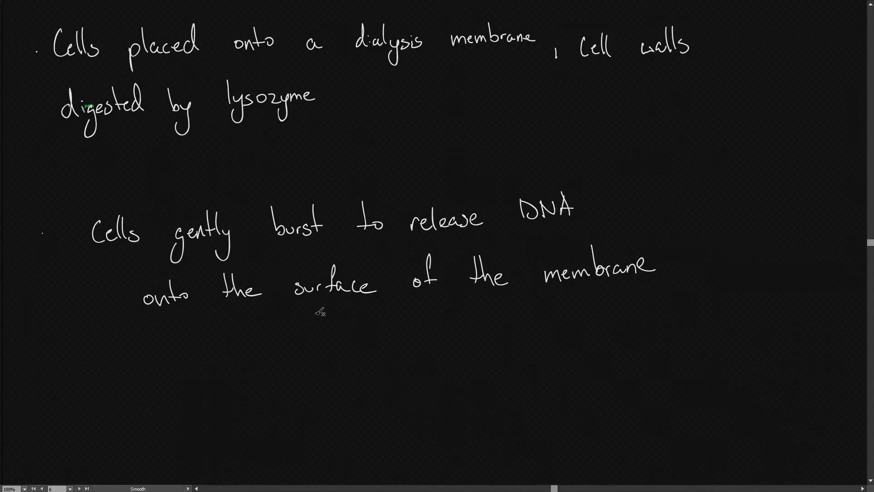
mouse_move(446, 201)
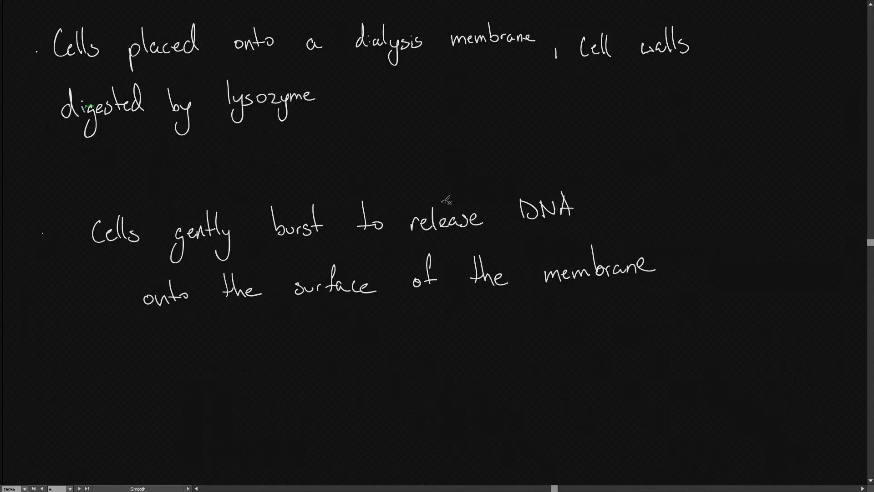
mouse_move(566, 234)
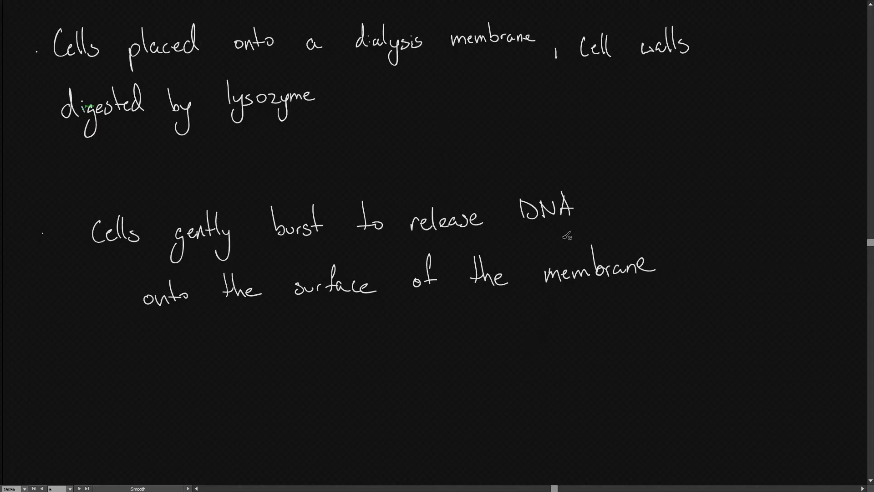
On page 7, write that decaying tritium in DNA emits high-energy electrons.
left_click(76, 489)
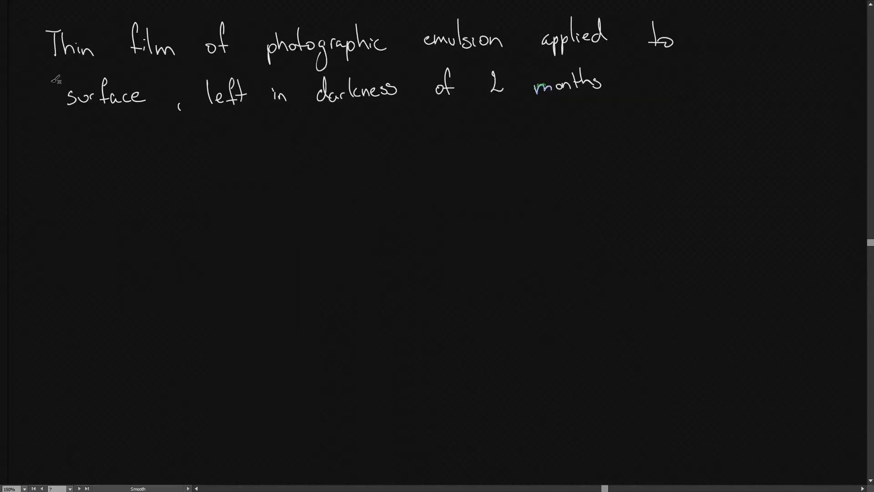
mouse_move(479, 66)
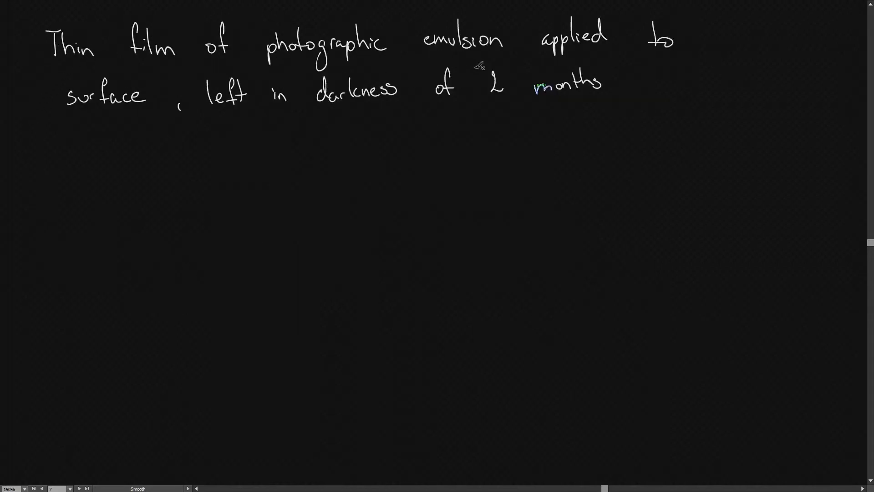
mouse_move(178, 126)
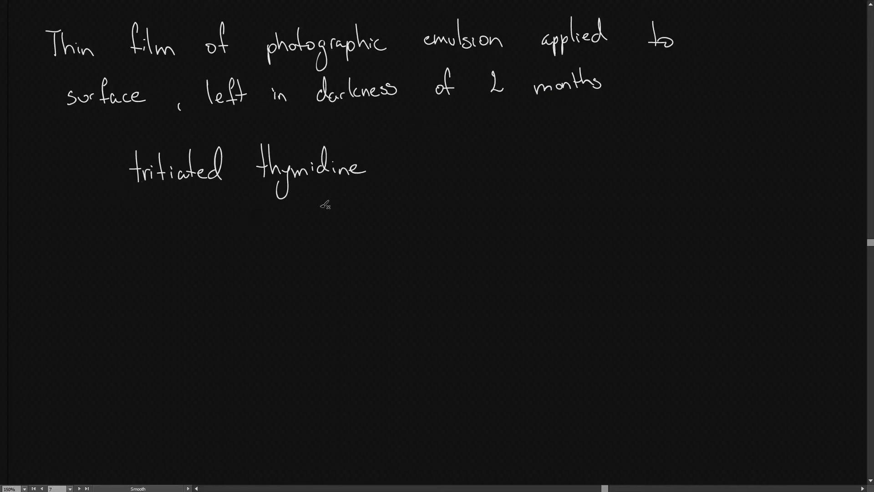
mouse_move(347, 210)
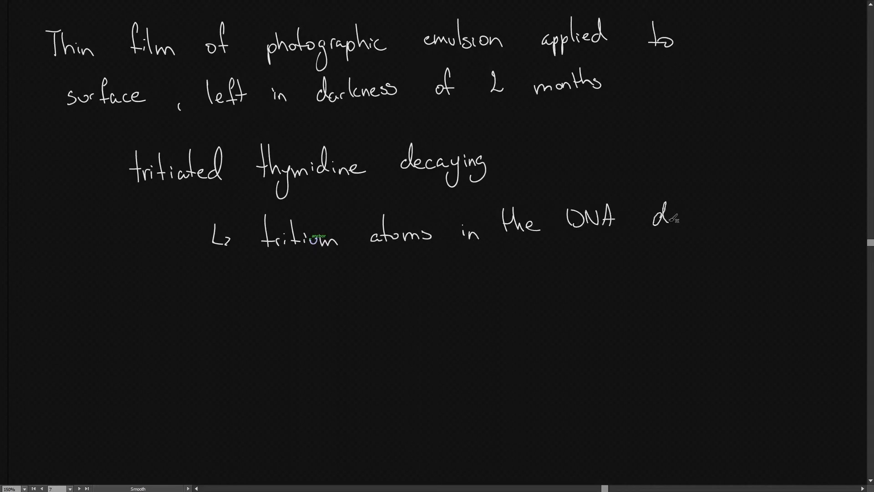
type("decay")
left_click(492, 276)
type("emit")
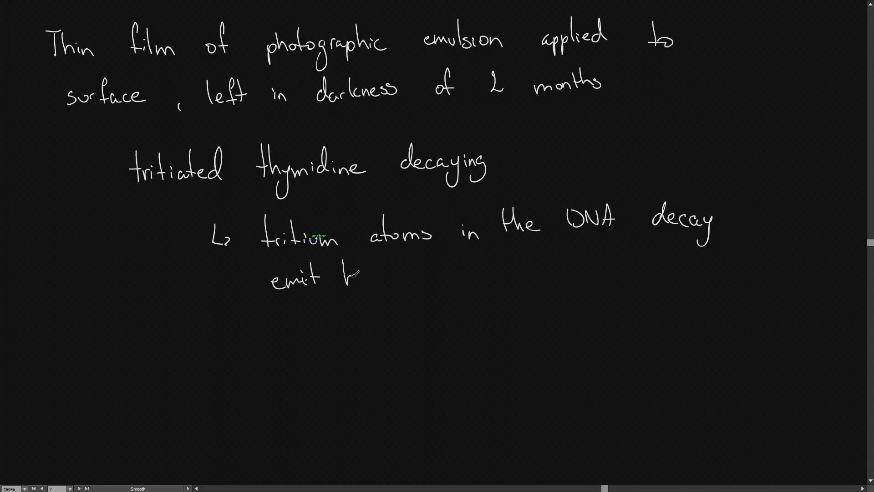
type("high energy electrons")
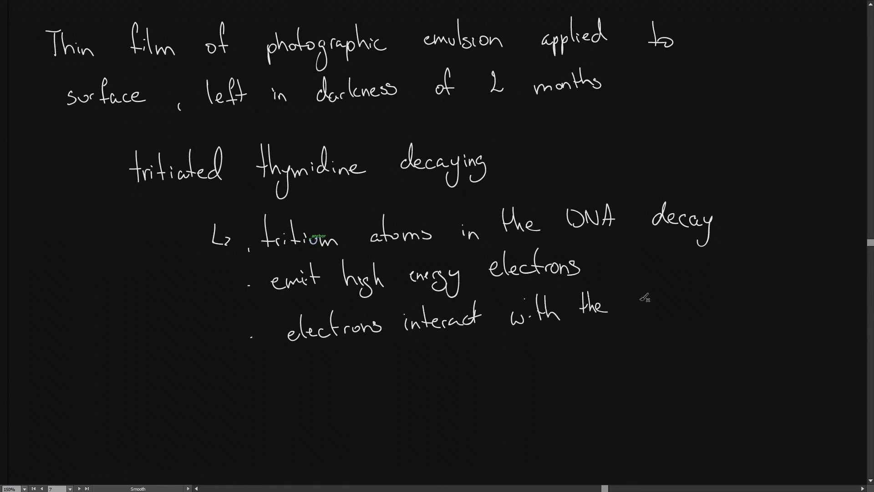
Write that the film was developed and examined under a microscope.
left_click(79, 488)
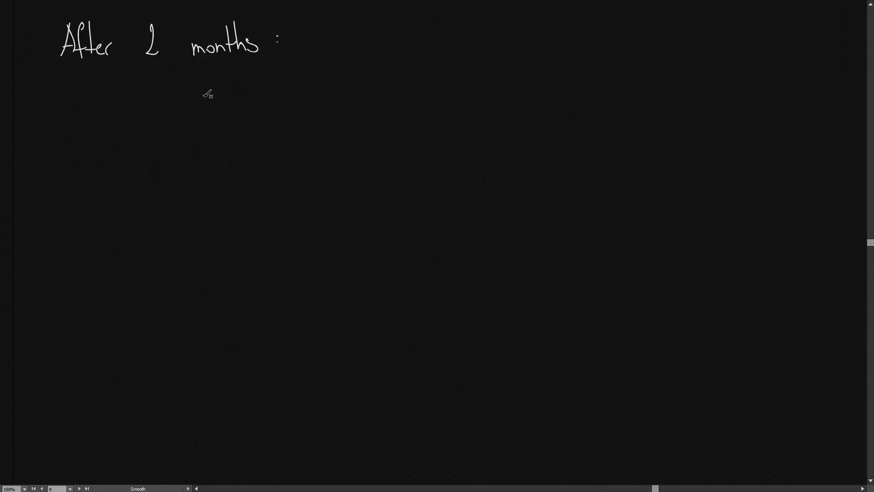
mouse_move(226, 72)
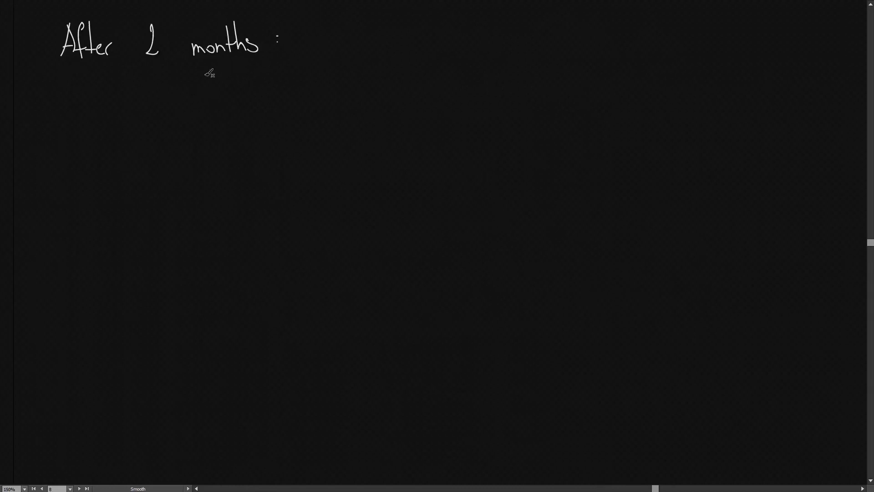
mouse_move(137, 117)
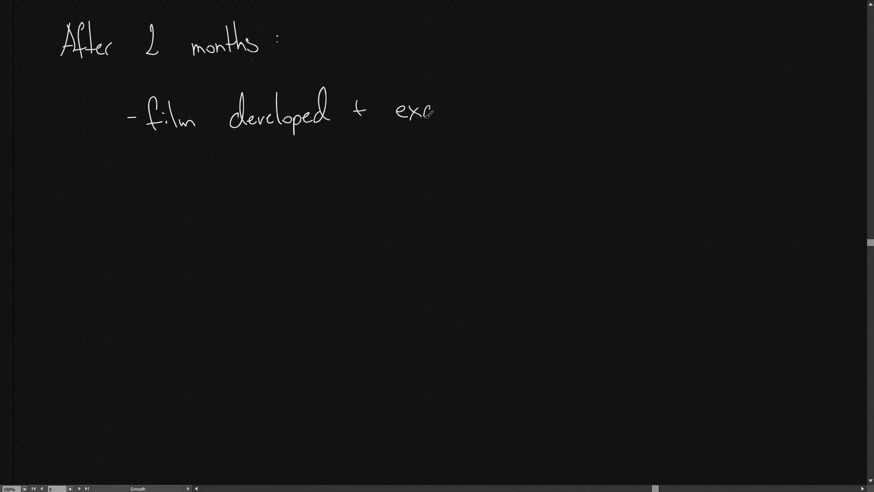
type("examined")
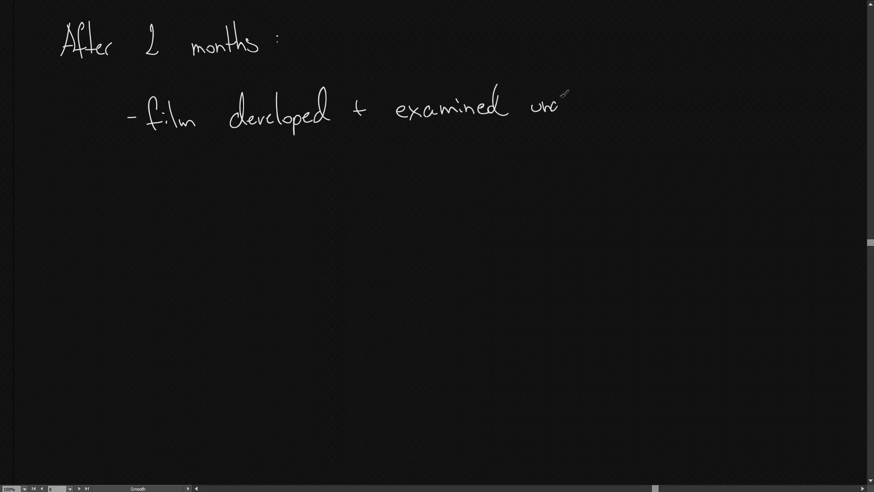
type("under micro")
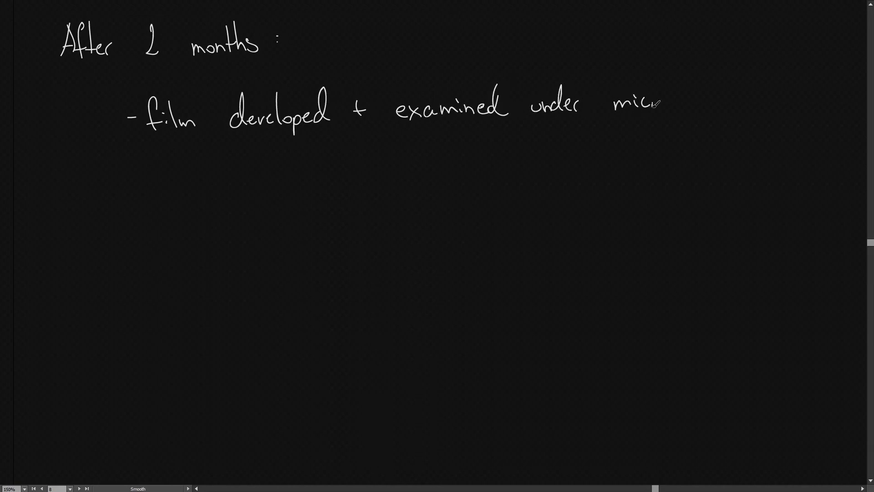
type("oscope")
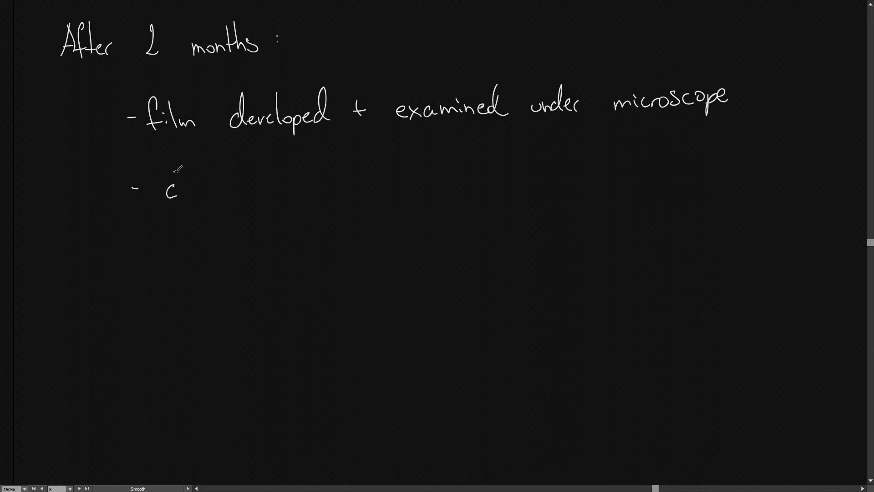
Underline 'dark grain' and add 'where tritium decayed'.
left_click_drag(167, 189, 220, 189)
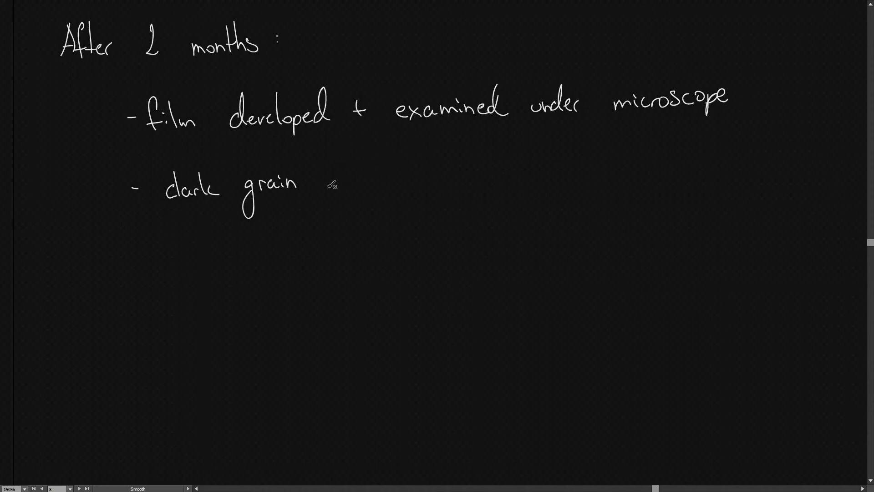
type("wher tri")
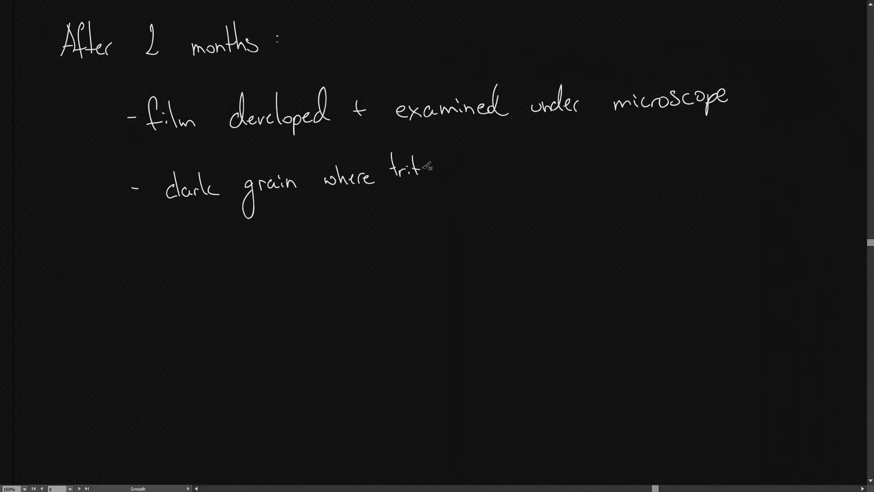
type("tritum de")
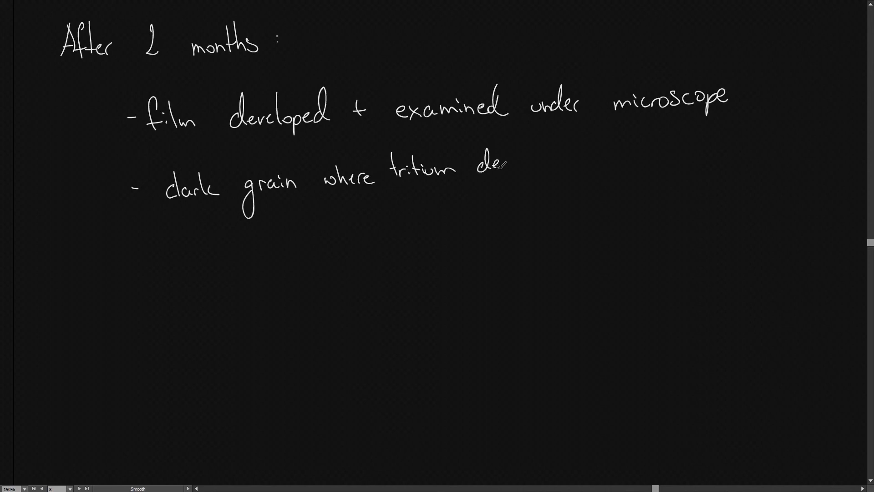
type("decayed")
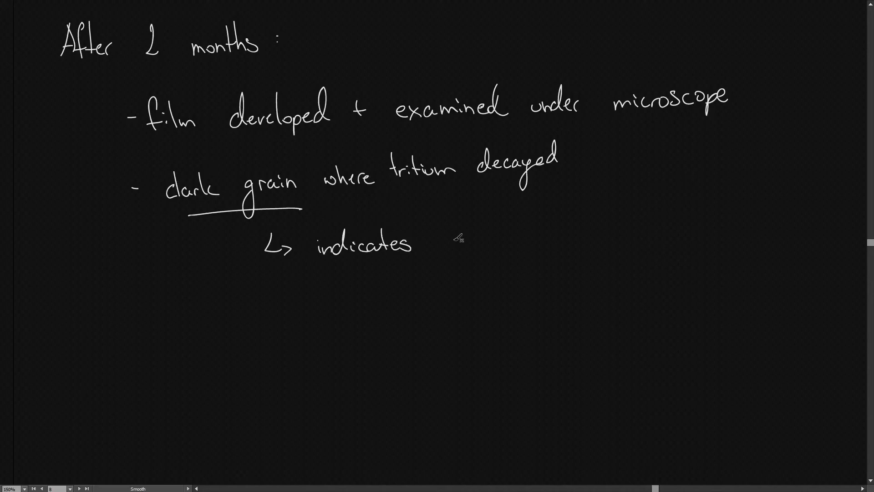
Finish 'indicates DNA pos.', then on the next page note the E. coli cell length.
type("DNA")
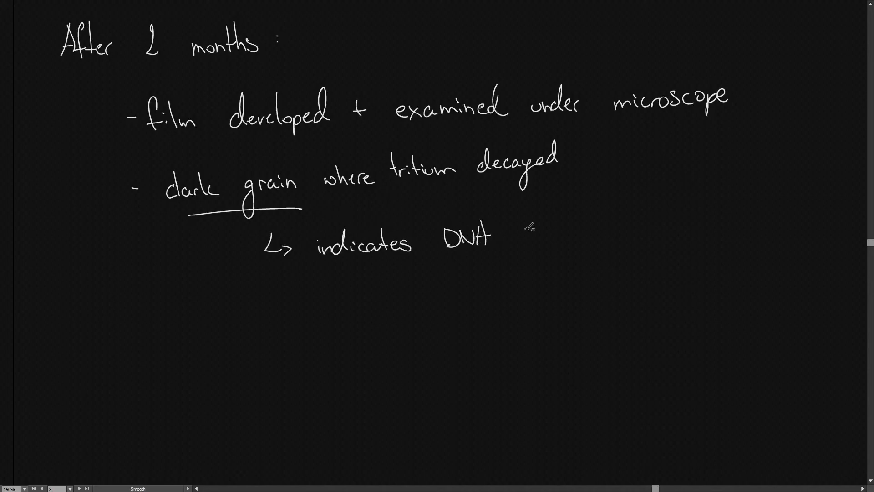
type("pos.")
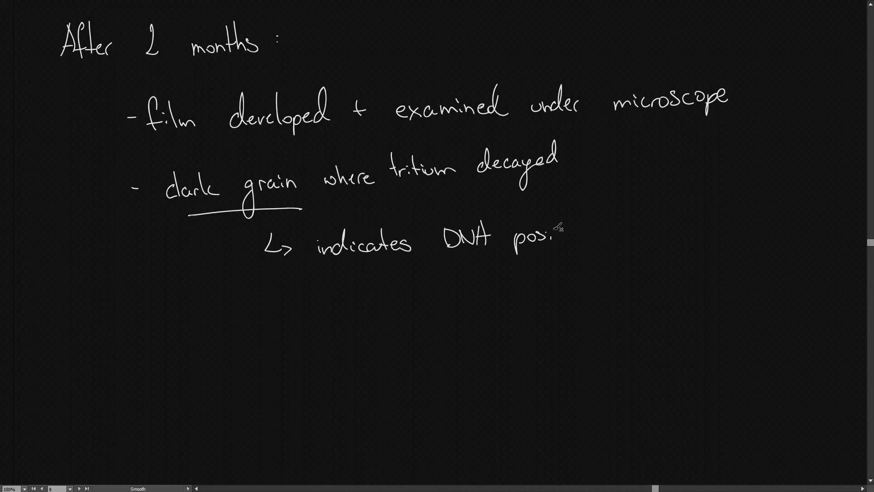
left_click(86, 489)
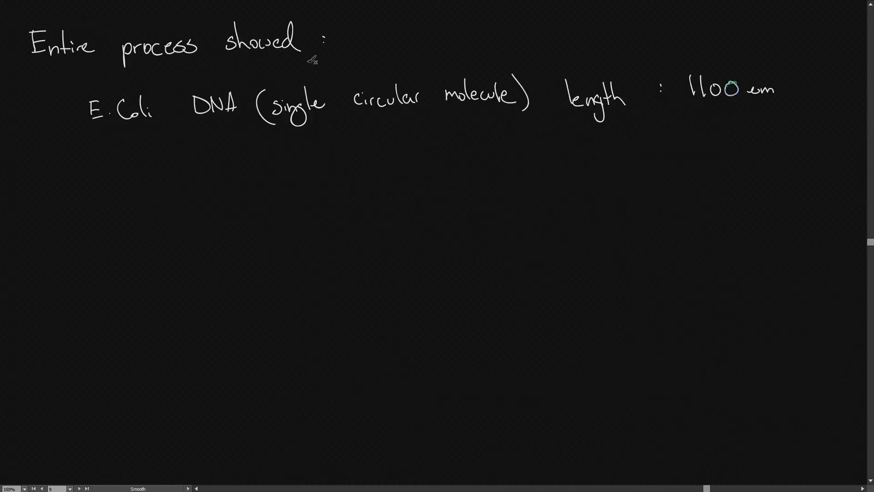
mouse_move(130, 132)
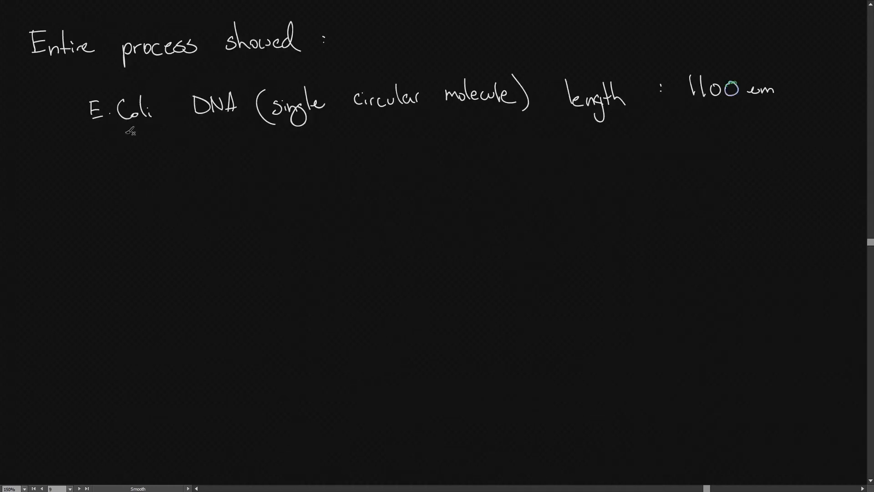
mouse_move(352, 144)
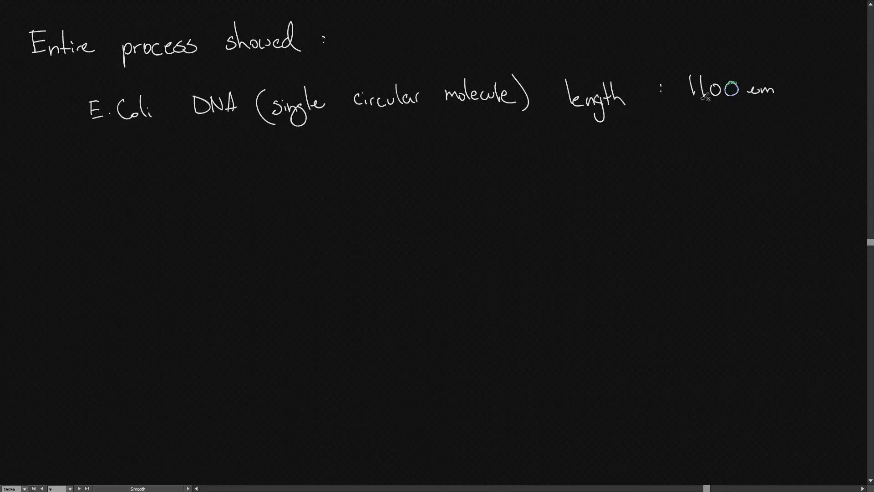
mouse_move(763, 99)
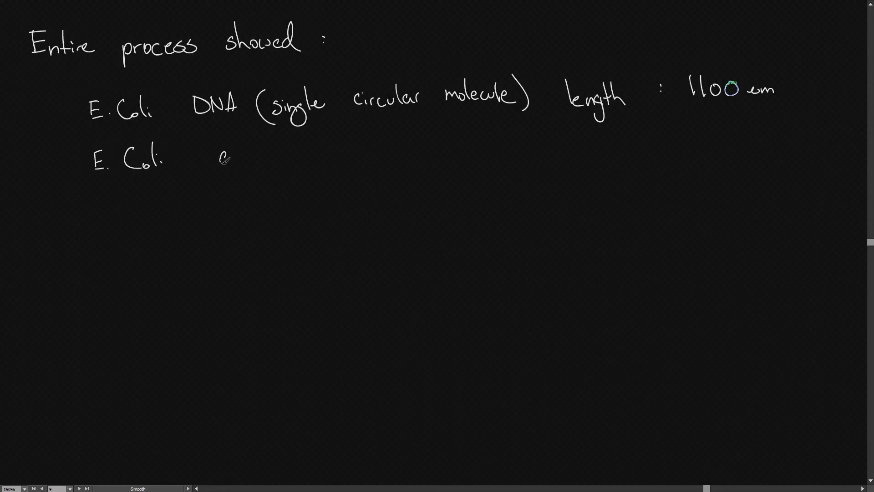
type("cell")
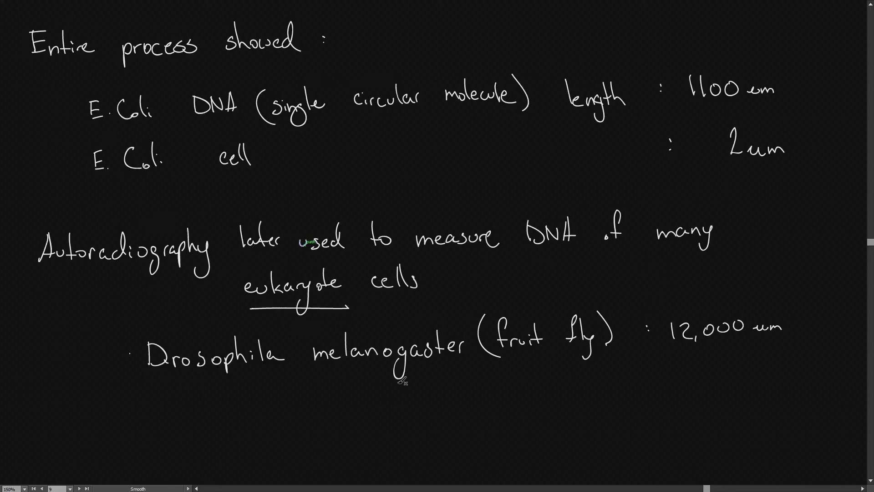
mouse_move(452, 384)
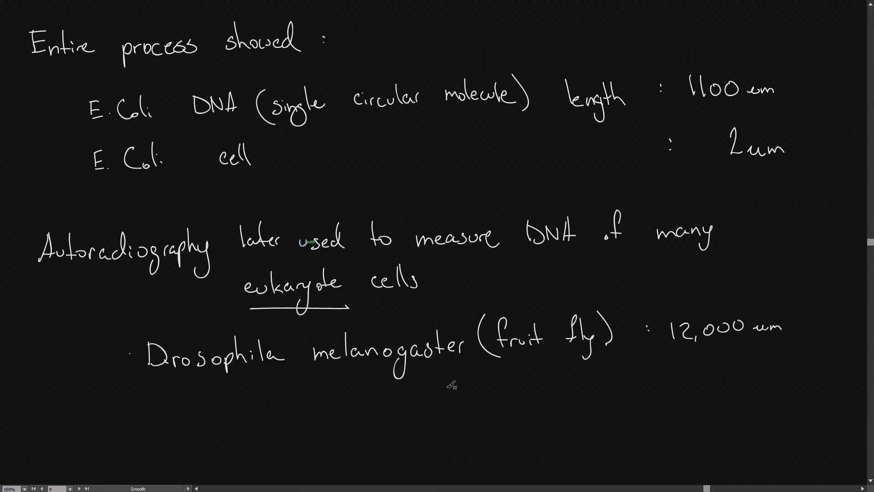
mouse_move(567, 394)
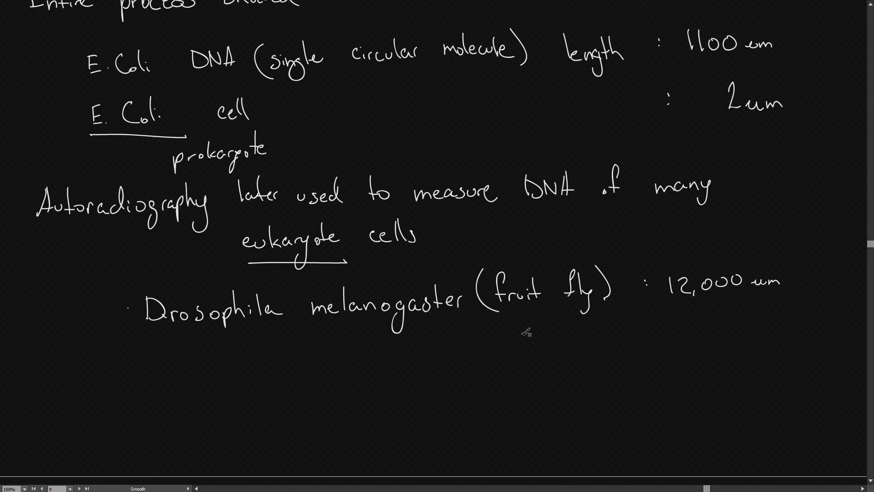
Below the Drosophila line, write 'prokaryote DNA – circular'.
scroll("down", 3)
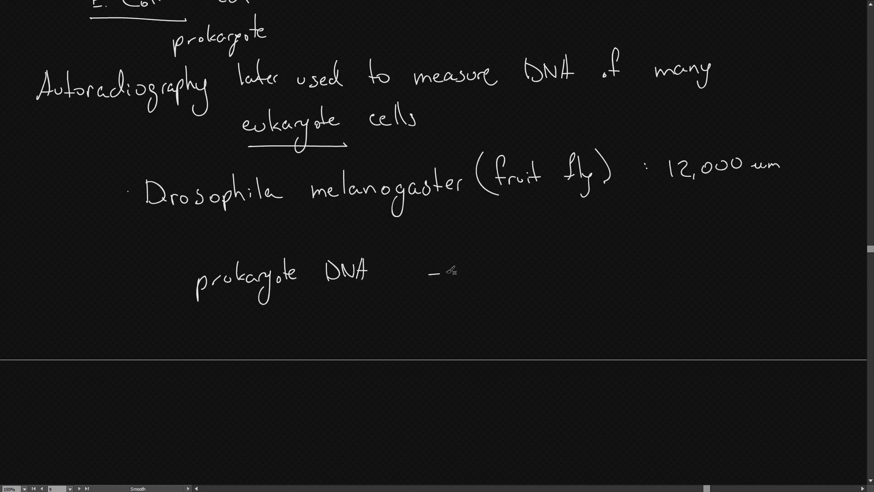
type("circul")
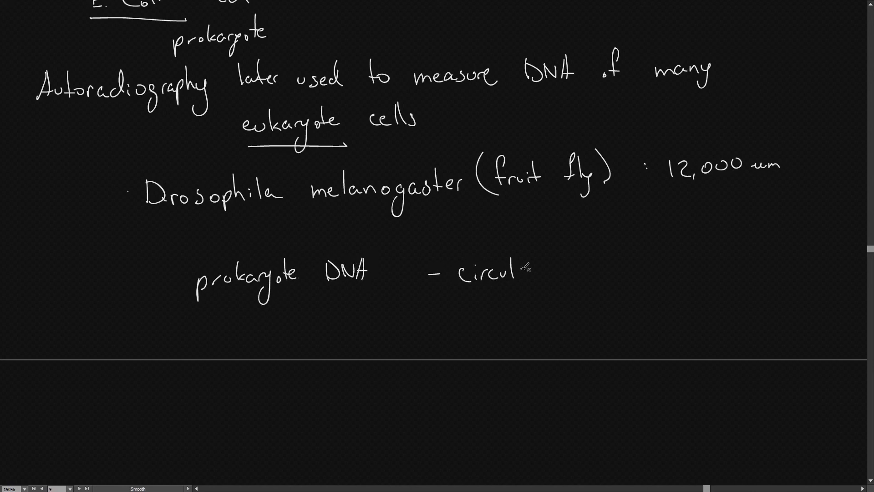